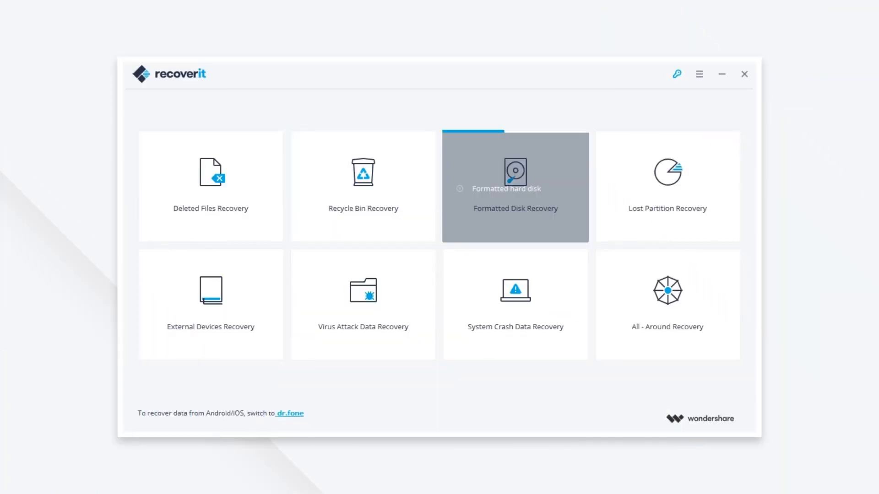
mouse_move(362, 304)
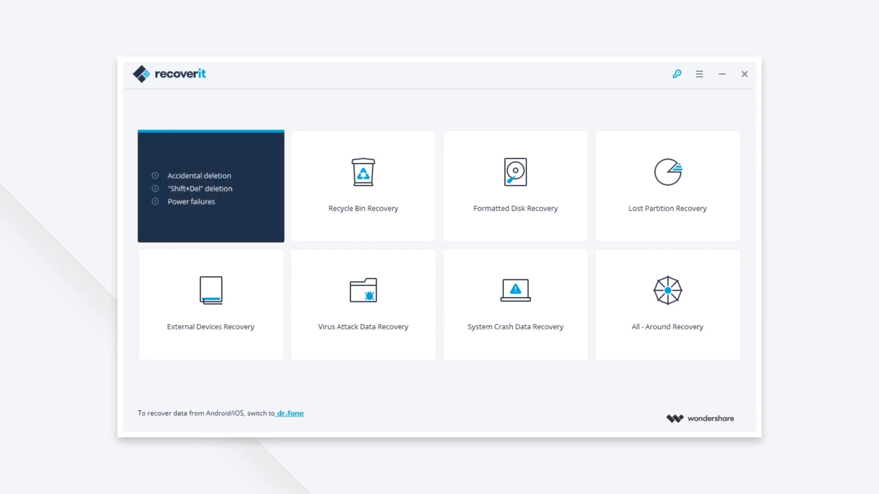
- Run a Deleted Files Recovery scan on the Document (E:) drive
left_click(210, 187)
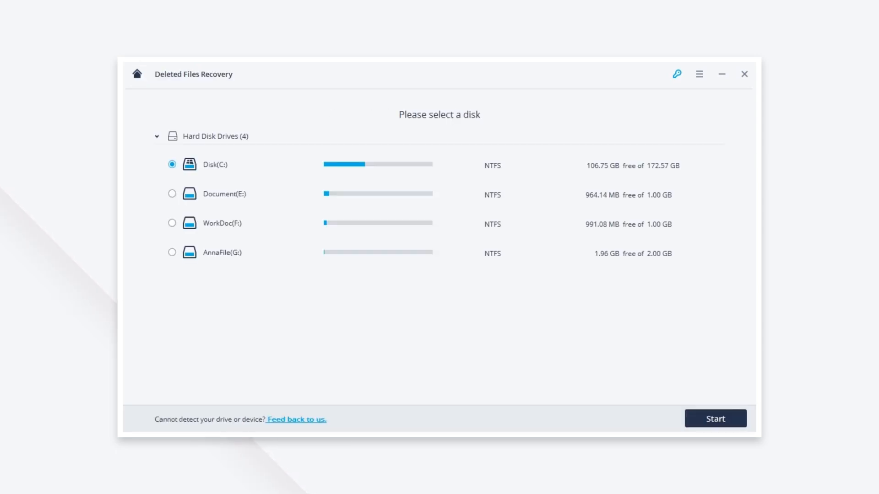
left_click(172, 193)
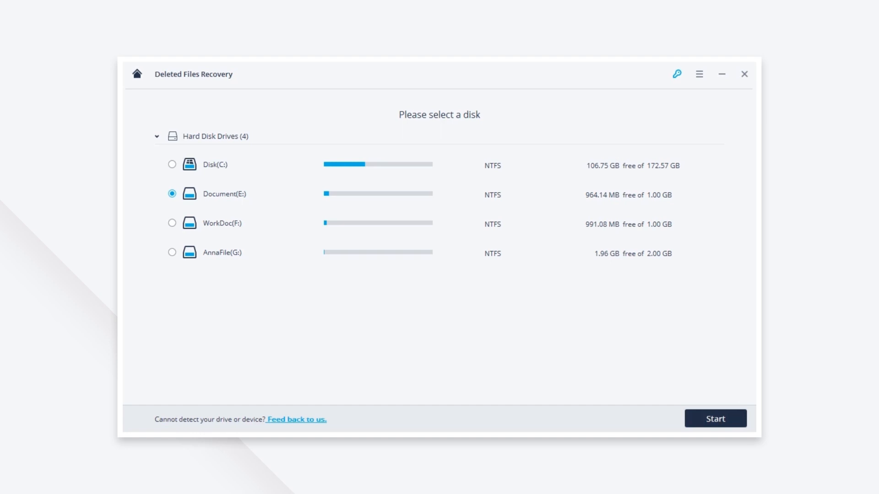
left_click(714, 418)
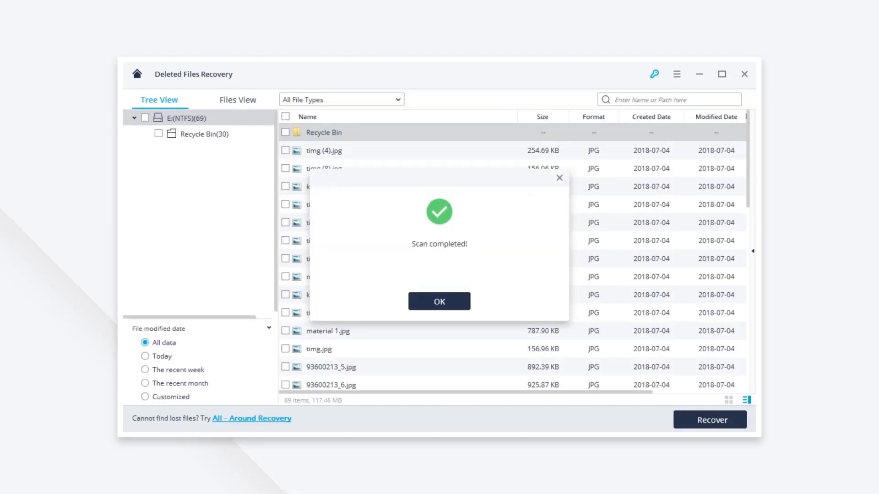
- Dismiss the scan message, preview timg (4).jpg, and browse the found JPGs
left_click(438, 301)
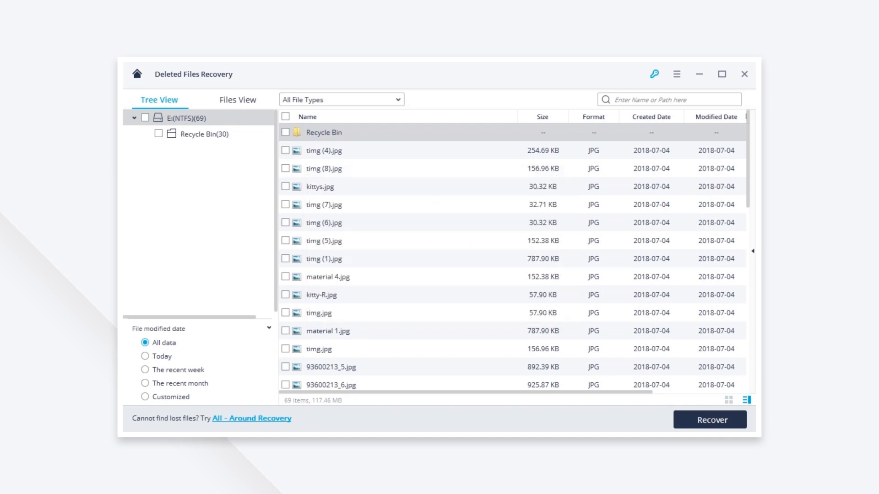
double_click(324, 150)
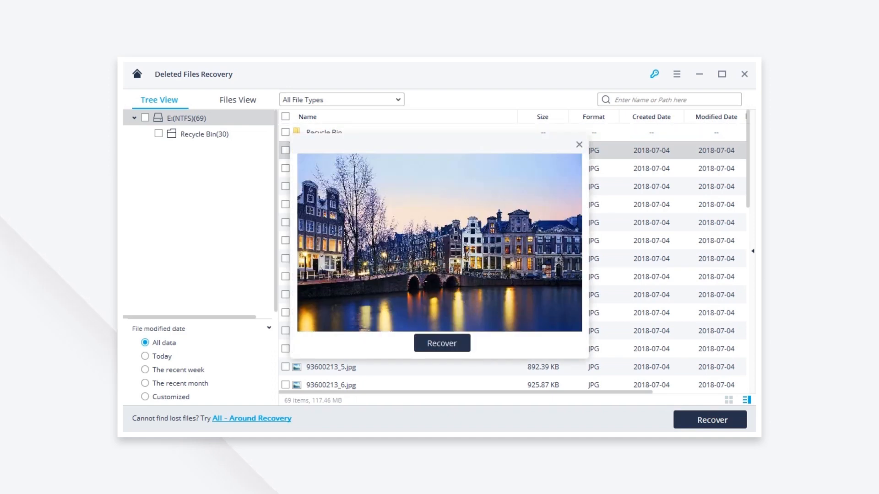
left_click(579, 144)
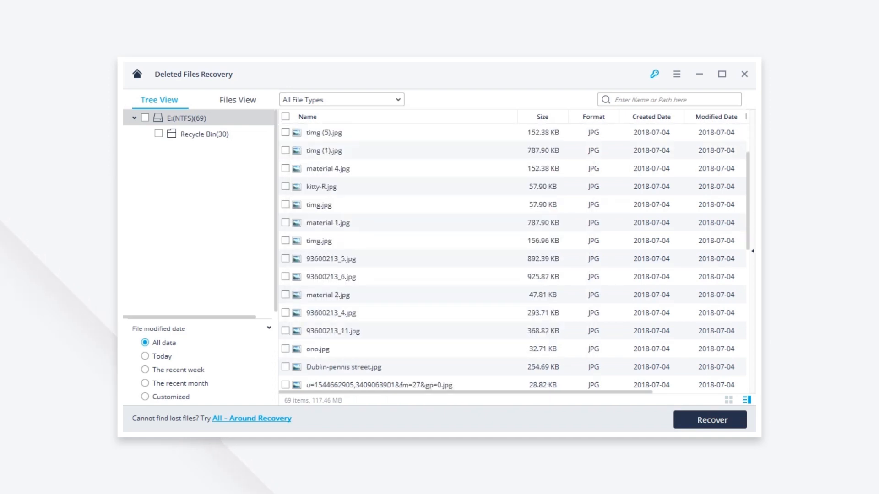
scroll("up", 3)
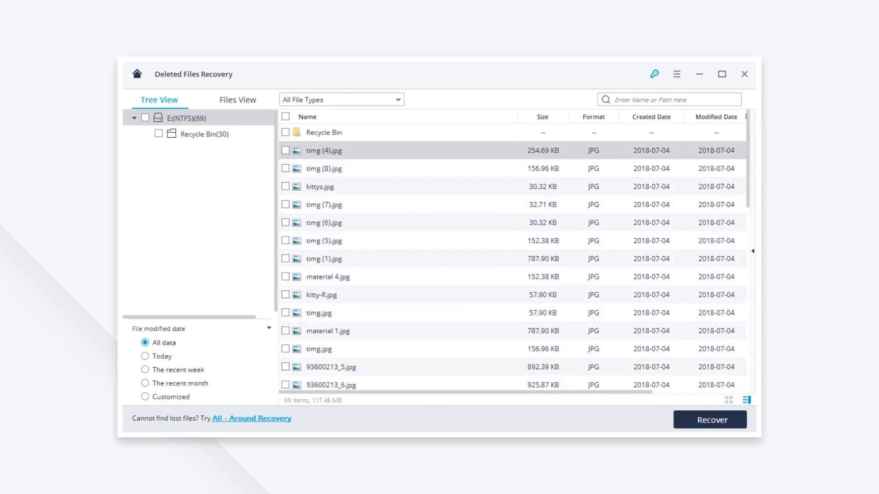
mouse_move(251, 418)
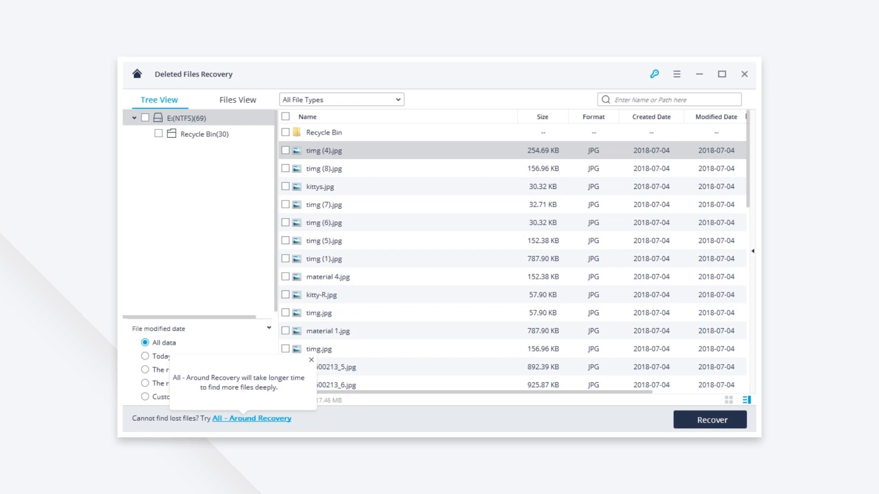
- Run an All-Around Recovery scan of E: and preview a JPG in the Photo group
left_click(251, 418)
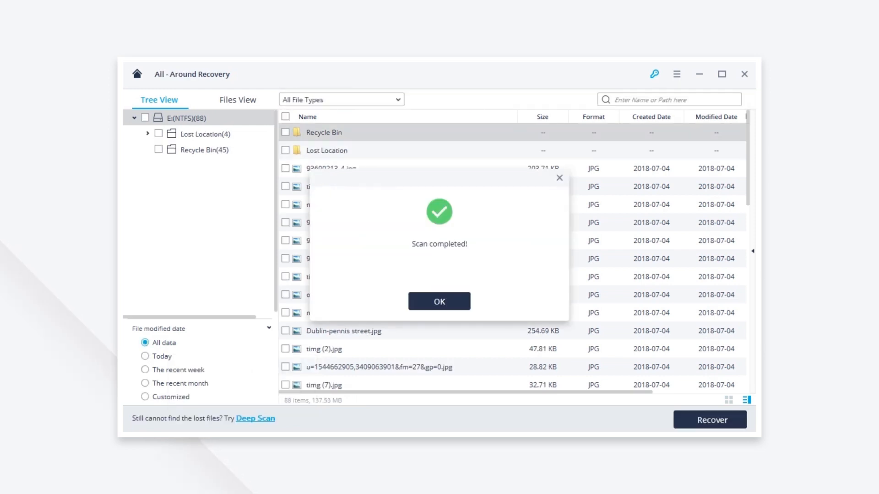
left_click(438, 301)
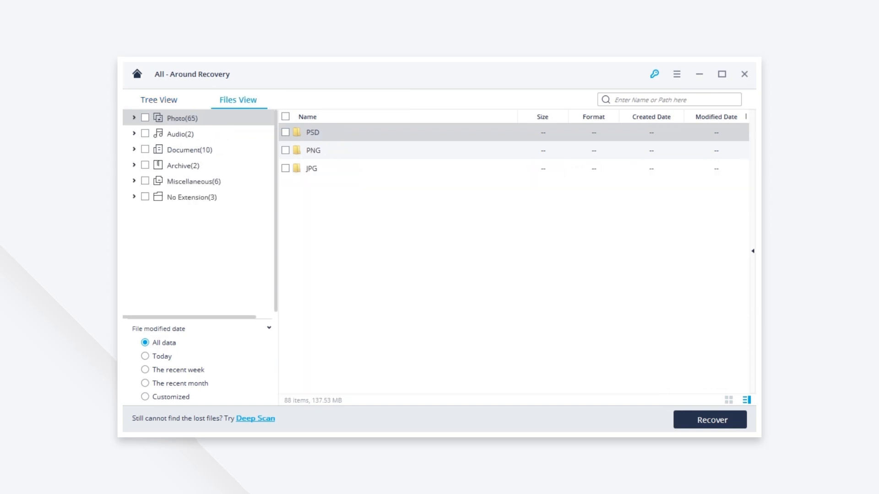
left_click(134, 115)
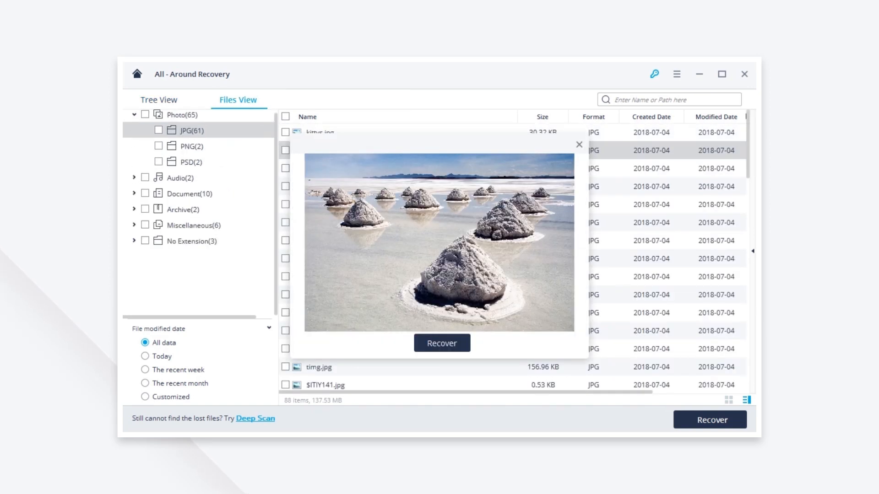
left_click(579, 145)
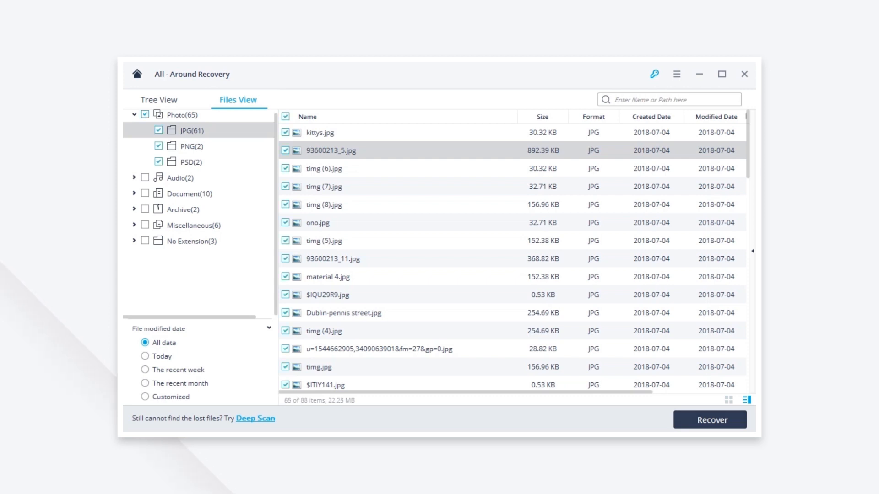
- Recover the 65 checked photos to F: [WorkDoc] and dismiss the completion message
left_click(709, 419)
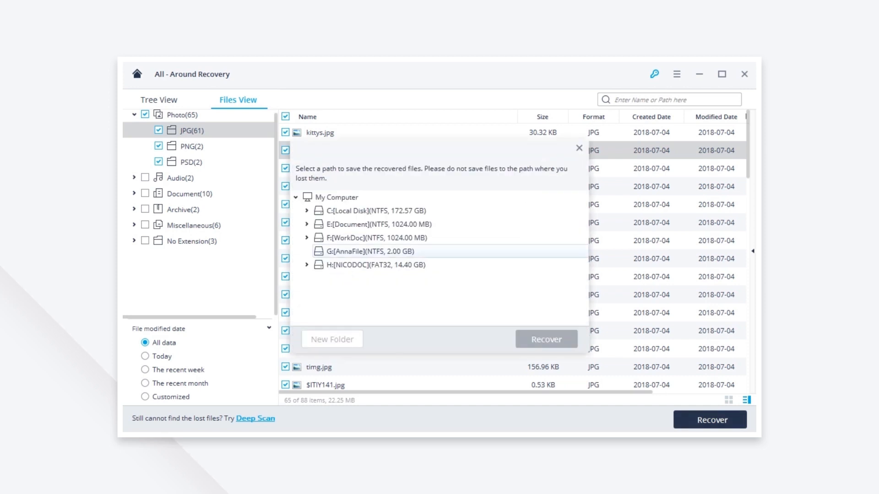
left_click(378, 237)
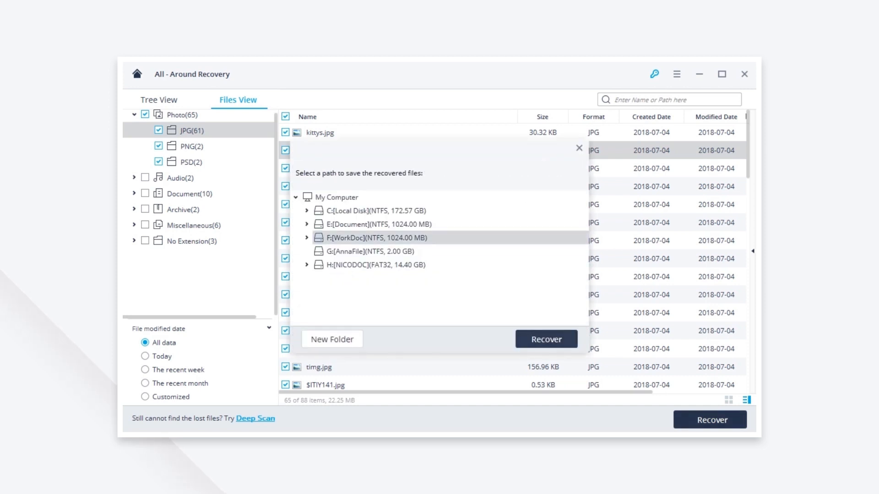
left_click(545, 339)
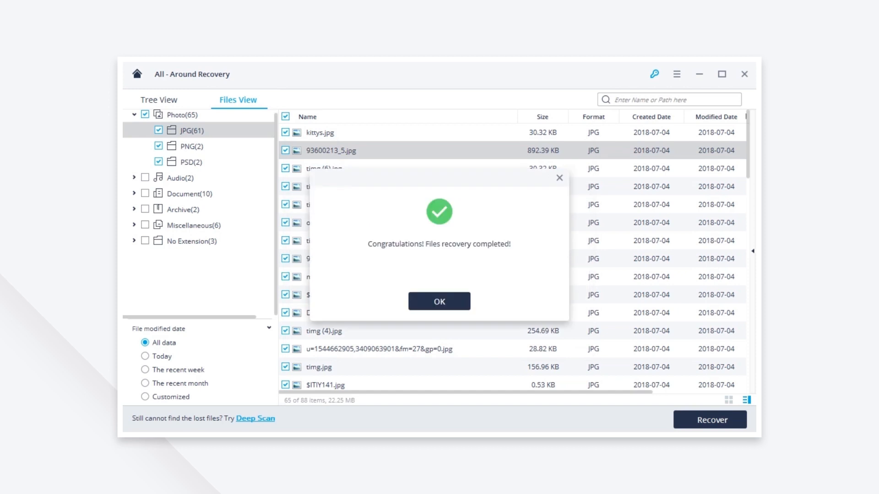
left_click(439, 301)
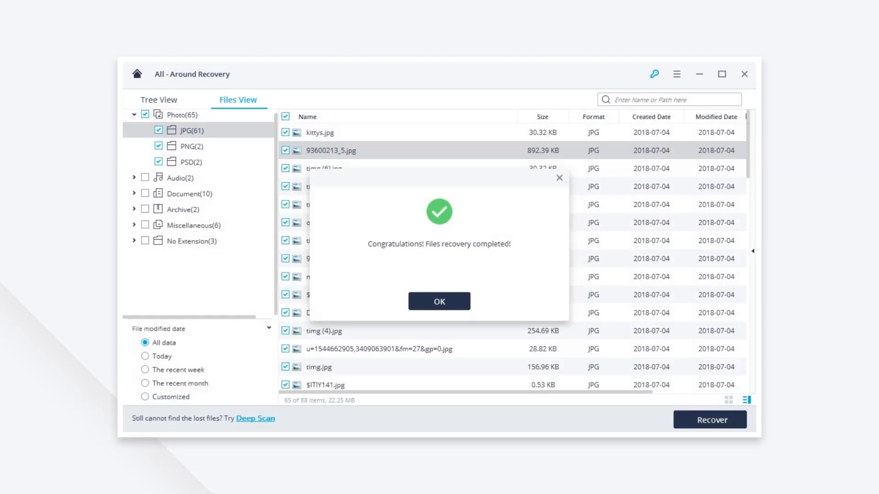
left_click(439, 301)
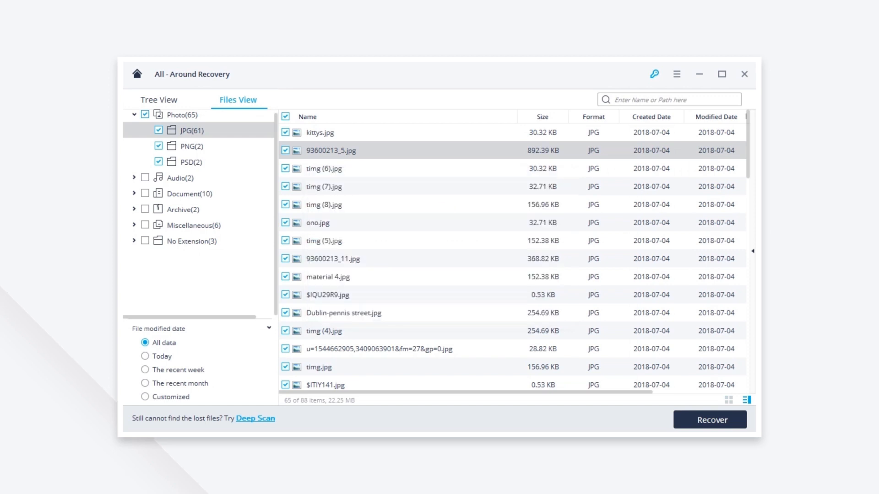